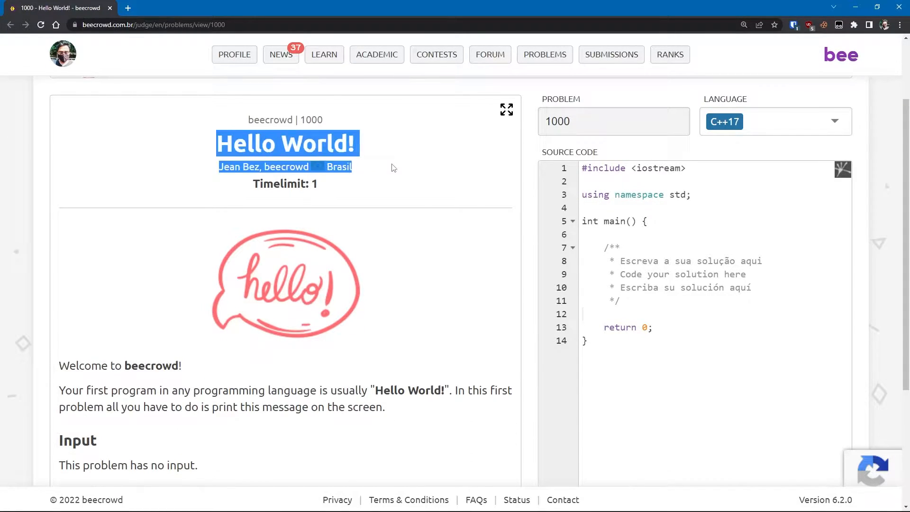
Step: Read the Hello World problem statement, then open the submission Language list
scroll(down, 3)
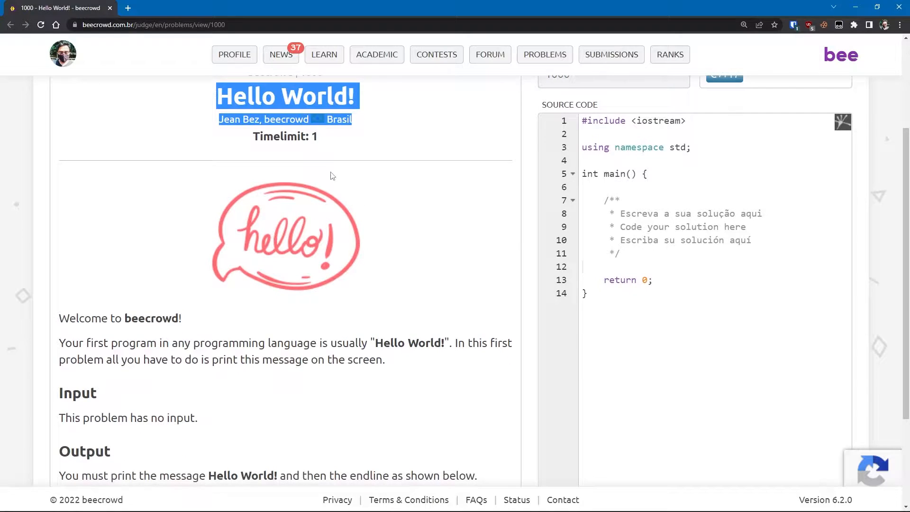
scroll(down, 3)
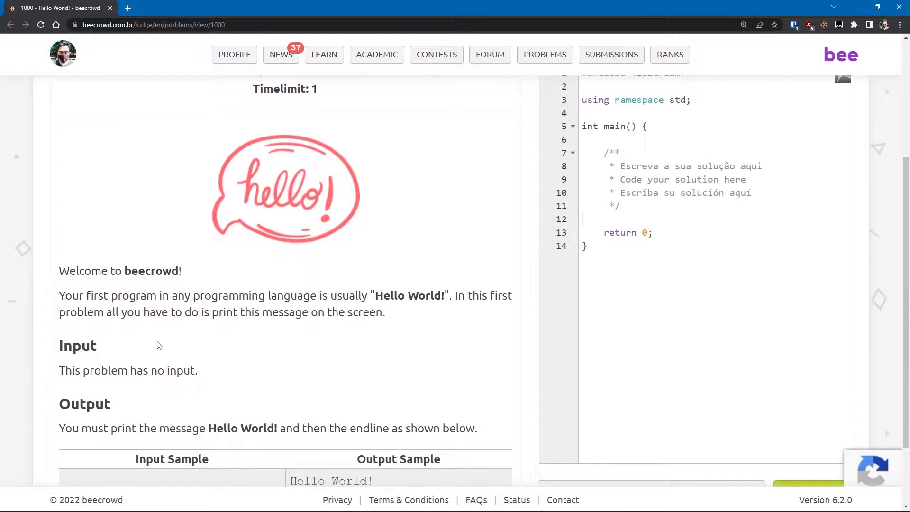
mouse_move(484, 349)
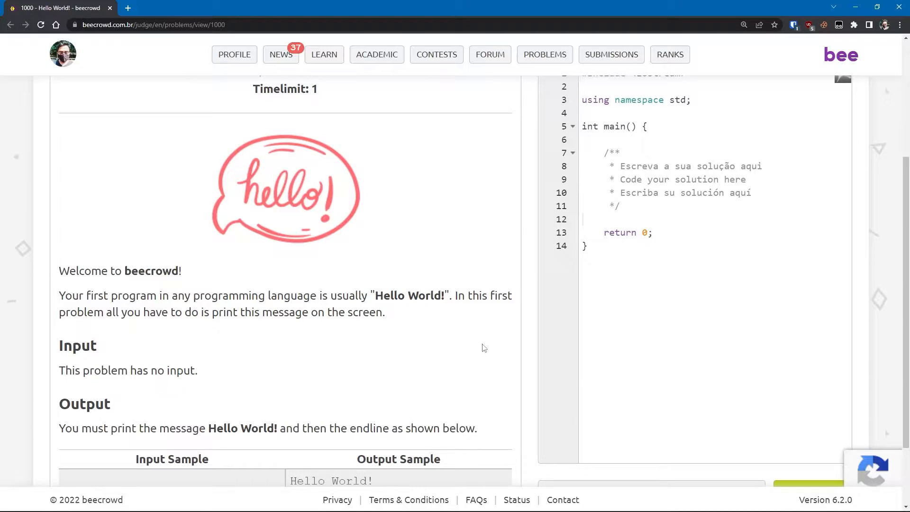
mouse_move(405, 310)
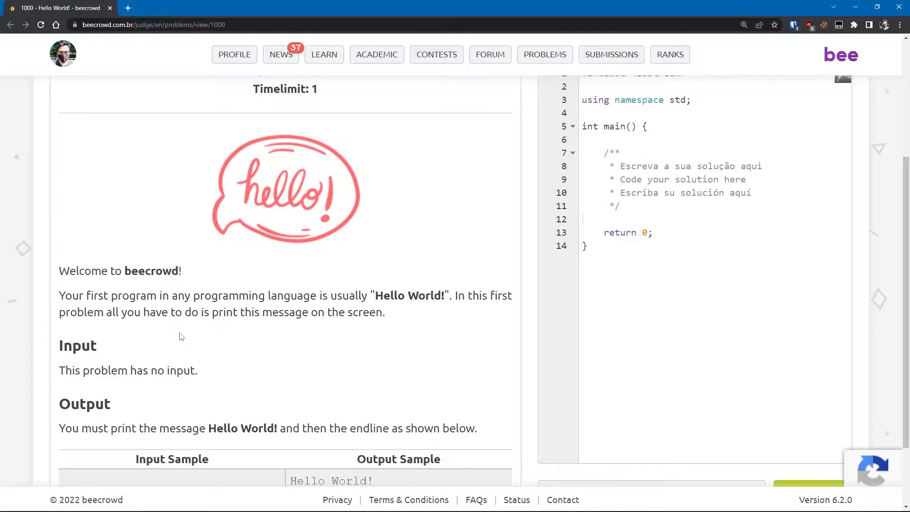
mouse_move(174, 346)
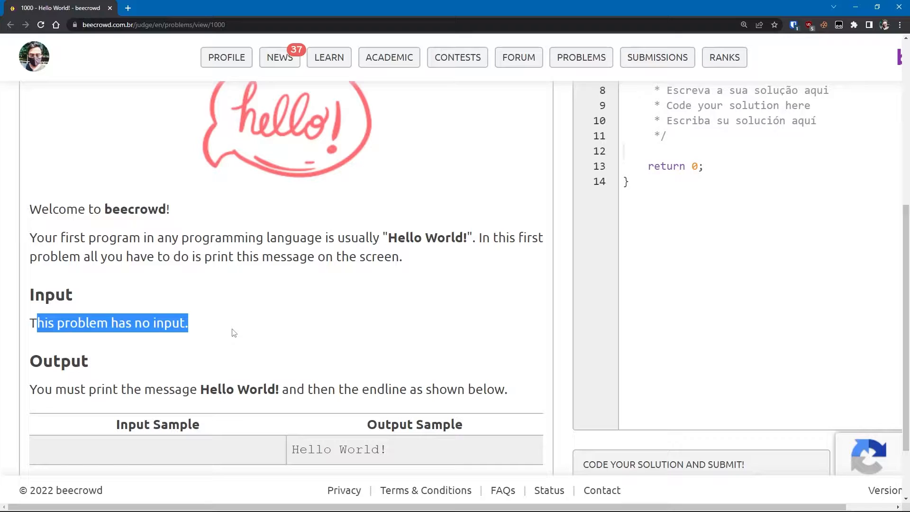
click(226, 334)
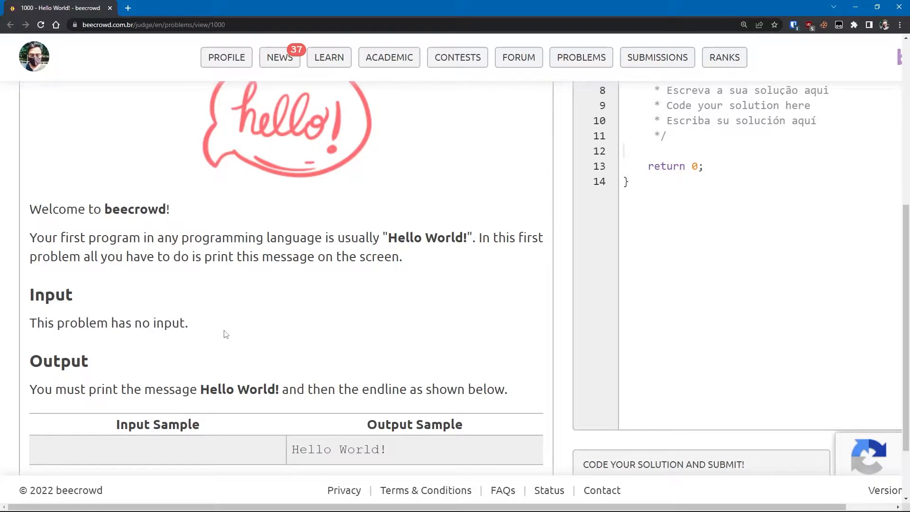
scroll(down, 3)
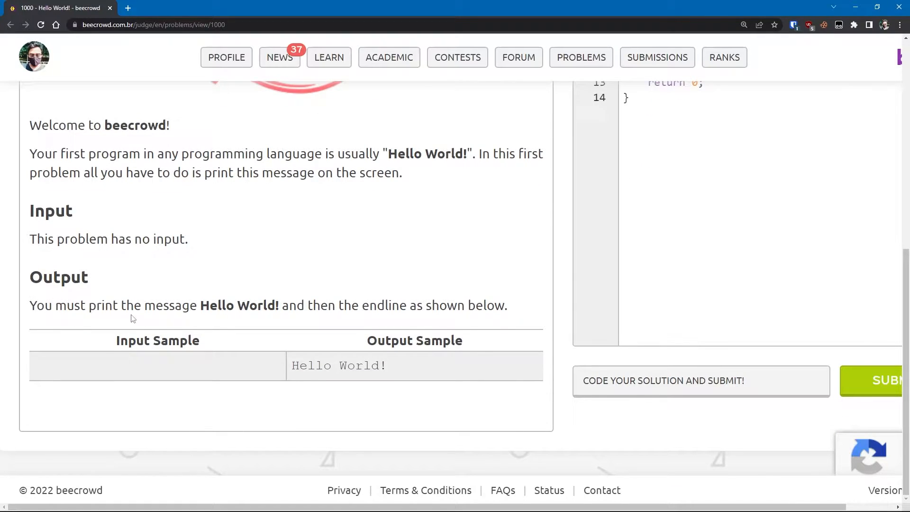
mouse_move(333, 324)
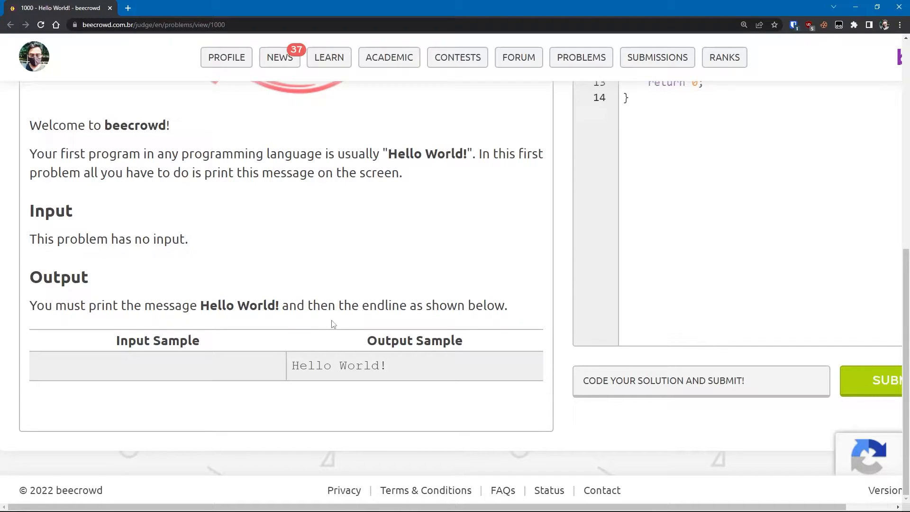
mouse_move(406, 307)
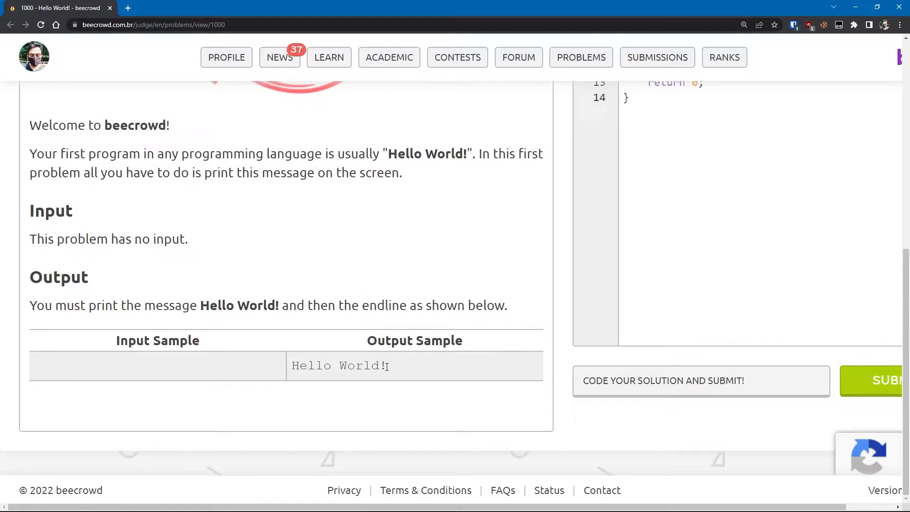
mouse_move(374, 333)
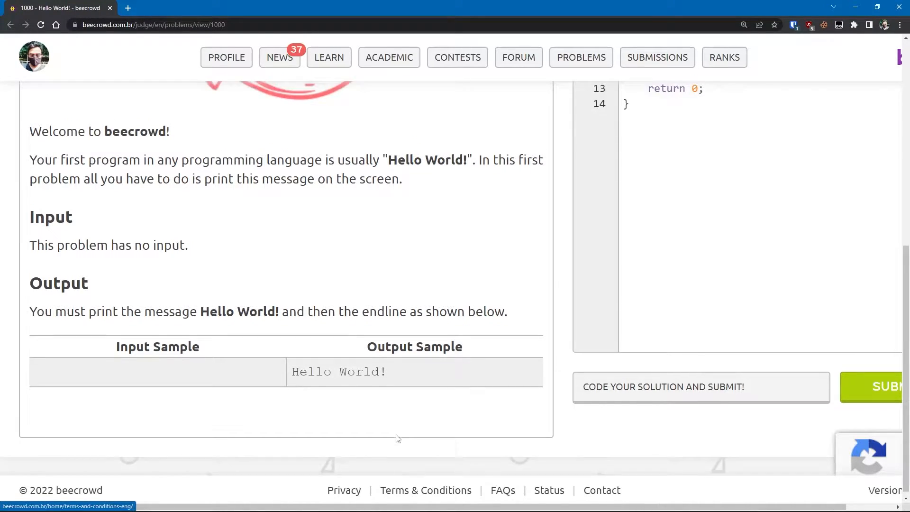
click(784, 242)
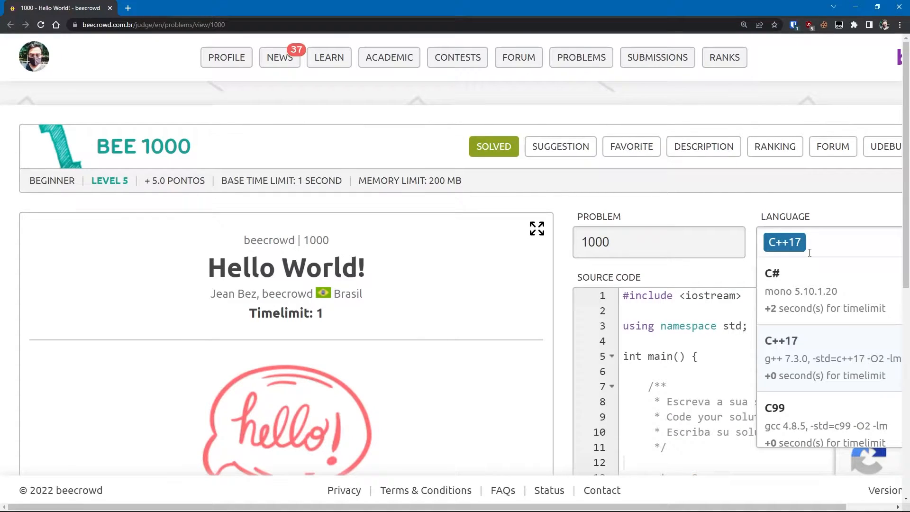
Step: Choose Java 14 as the language and focus the Java starter code editor
scroll(down, 3)
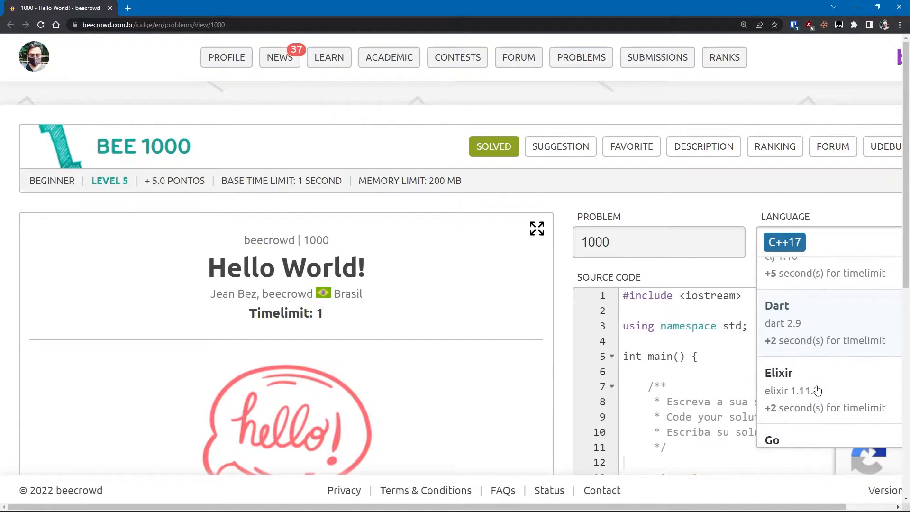
scroll(down, 3)
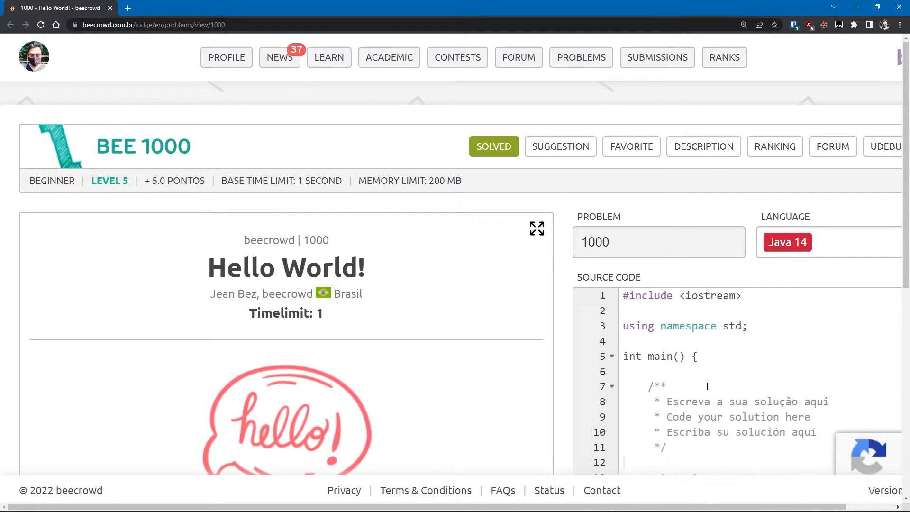
scroll(down, 3)
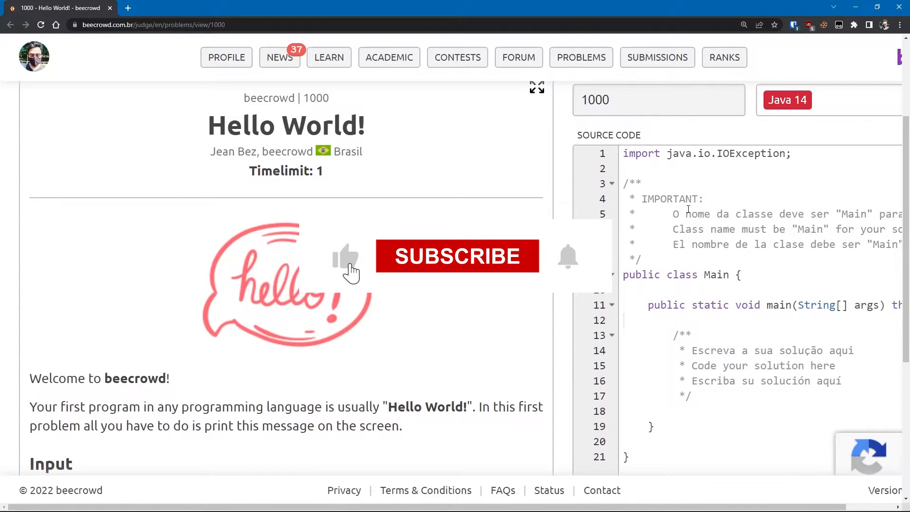
click(457, 256)
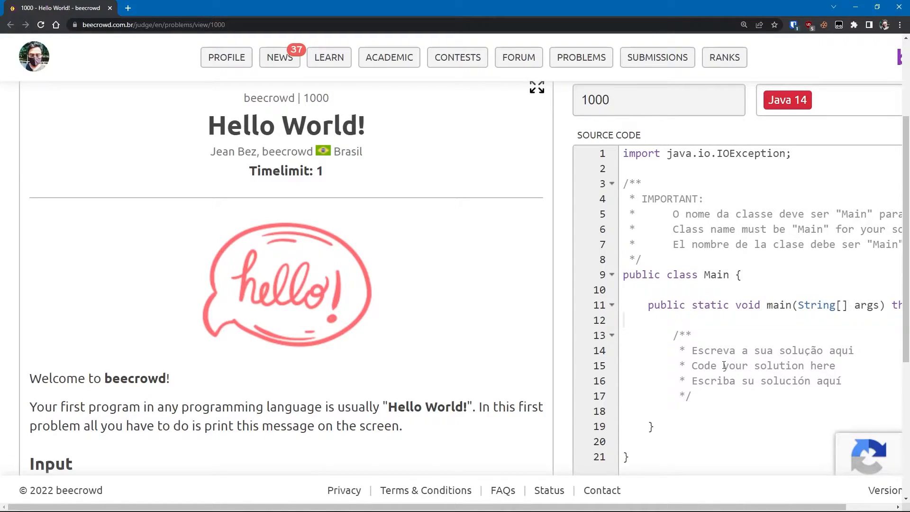
mouse_move(753, 351)
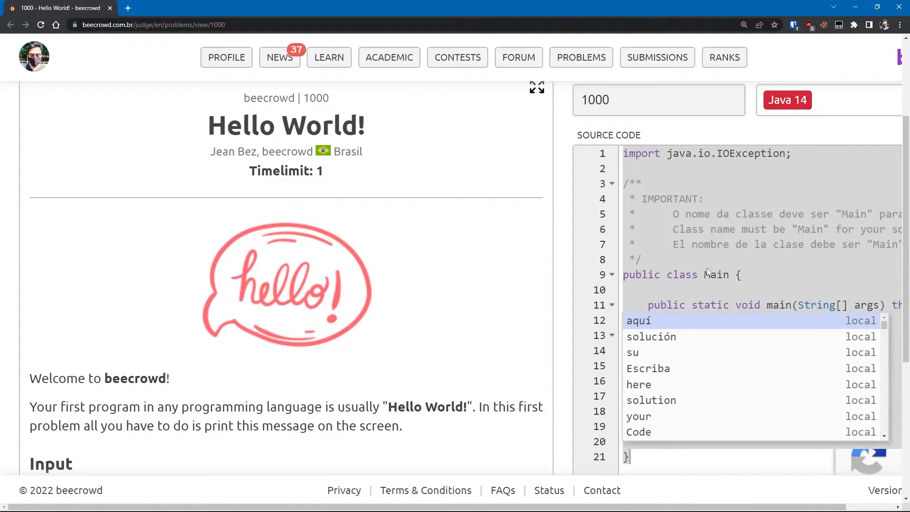
Step: Trim Main.java to an empty Main class and place VS Code beside the browser
key(Escape)
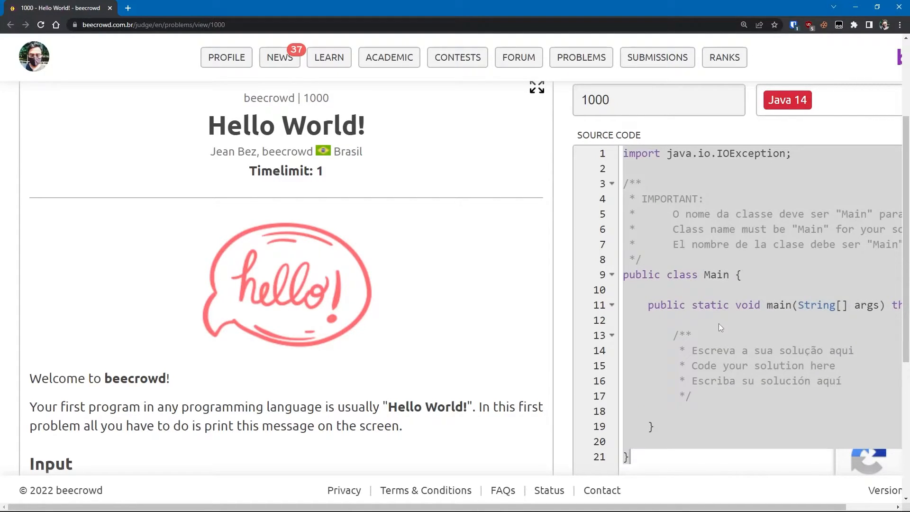
mouse_move(282, 505)
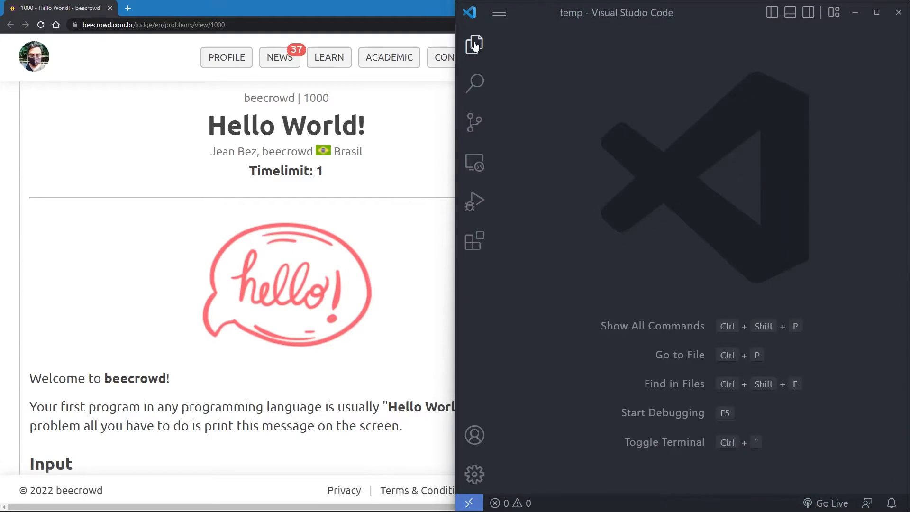
click(474, 43)
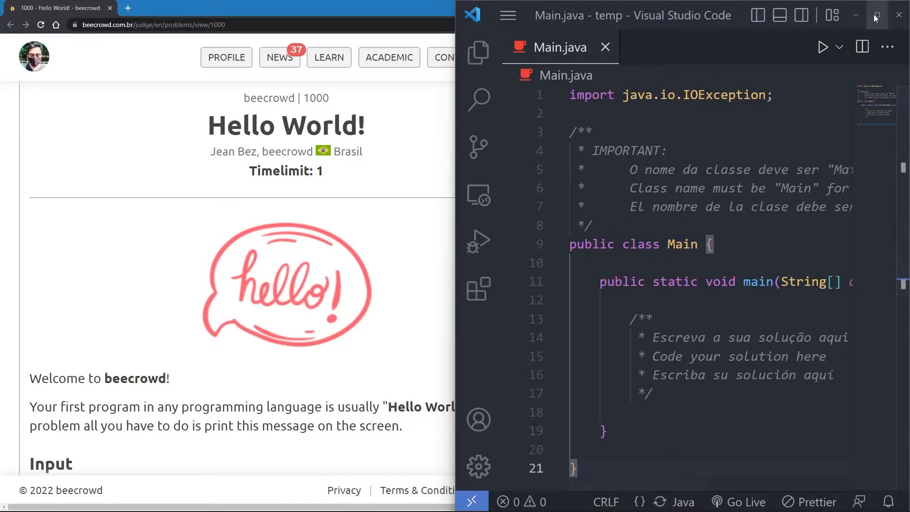
click(877, 15)
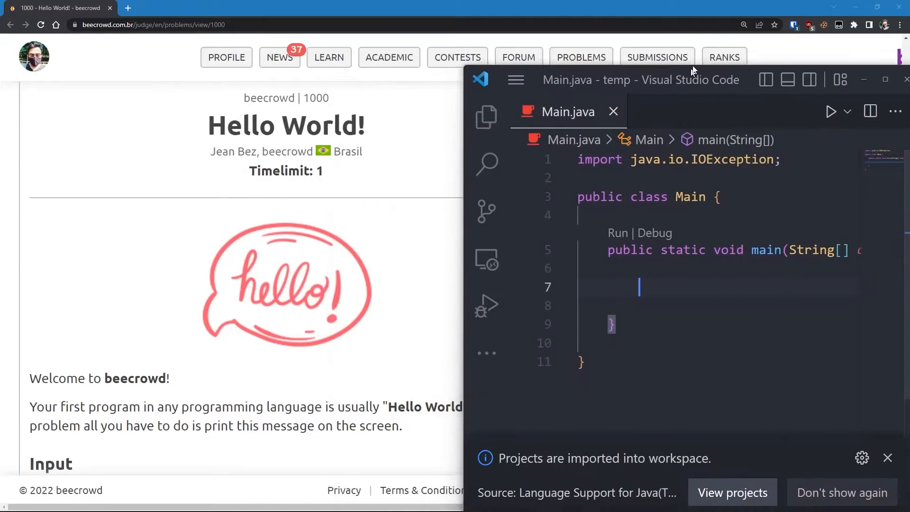
Step: Write System.out.println("Hello World!"); in main, copying the sample output text
scroll(down, 3)
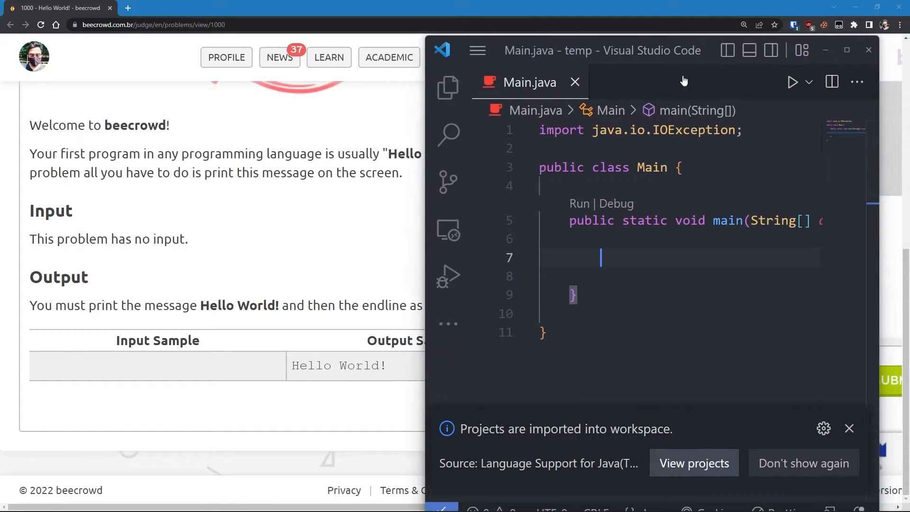
text(so)
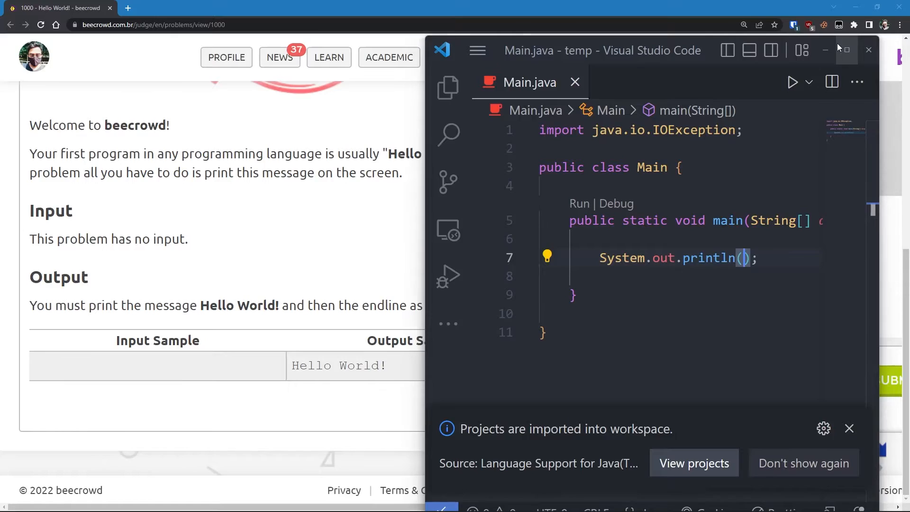
click(845, 50)
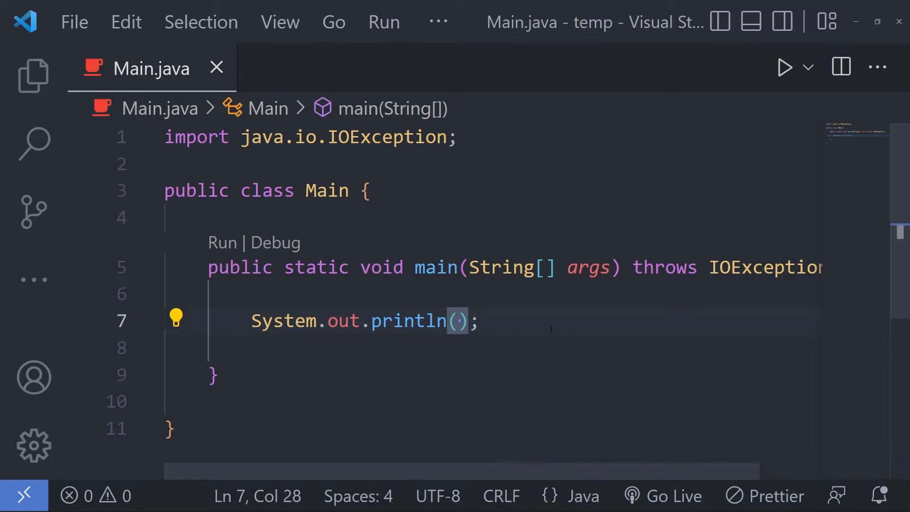
text(")
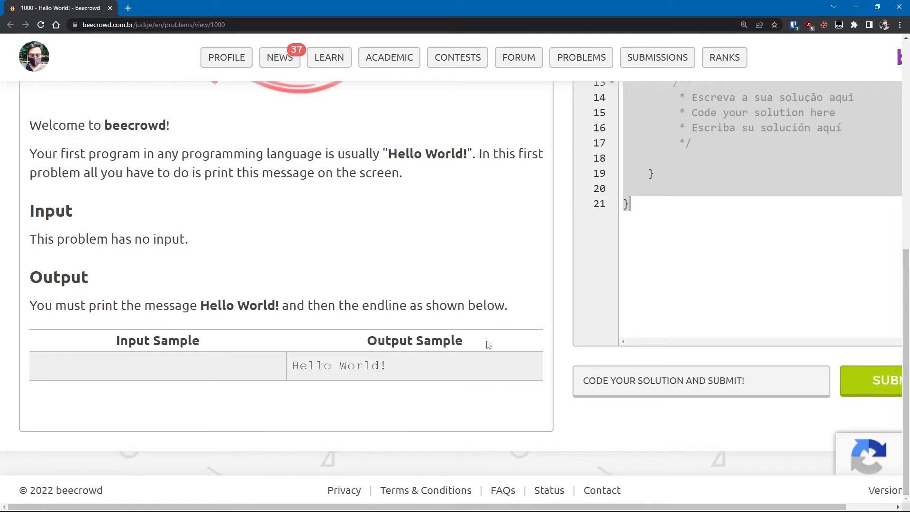
double_click(339, 365)
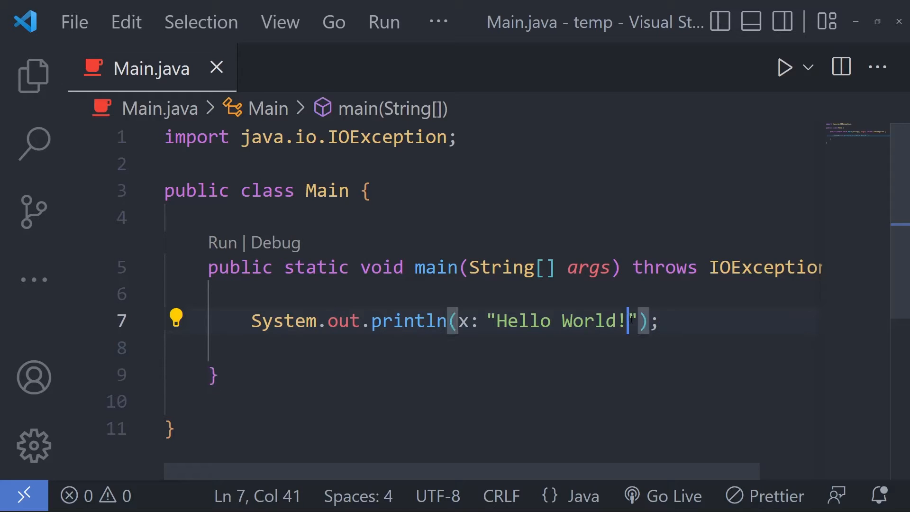
text(\)
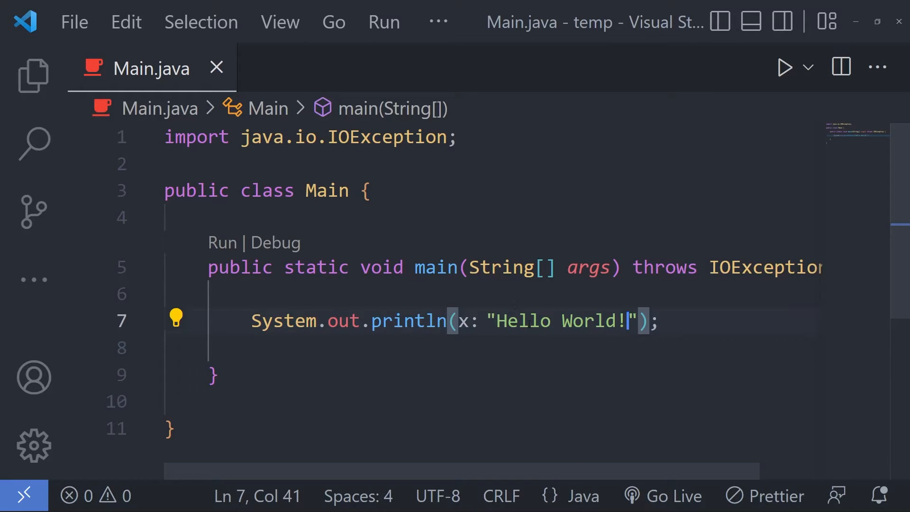
double_click(408, 321)
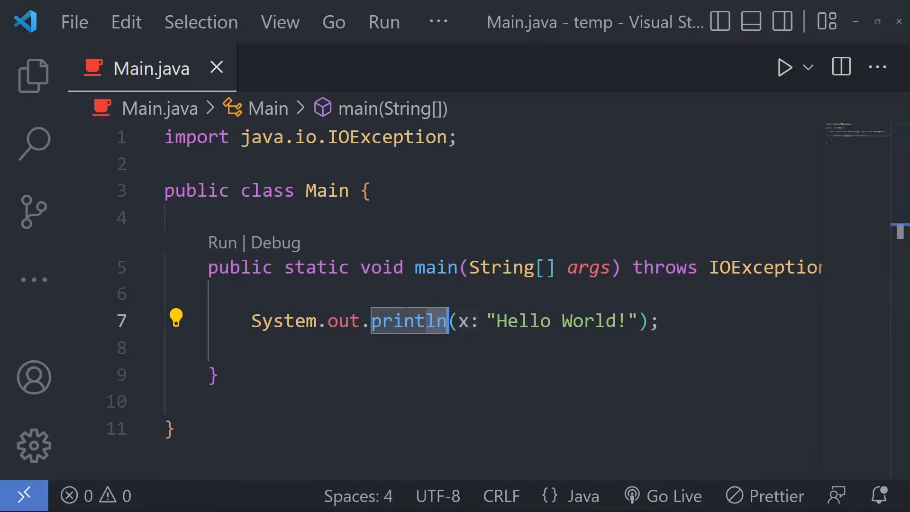
Step: Run Main.java, confirm the terminal prints Hello World!, and return to the browser
click(177, 346)
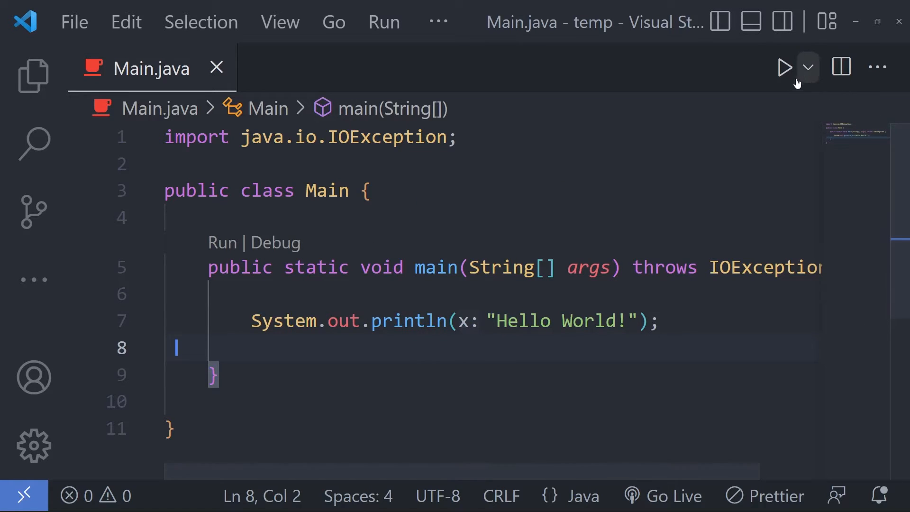
click(783, 66)
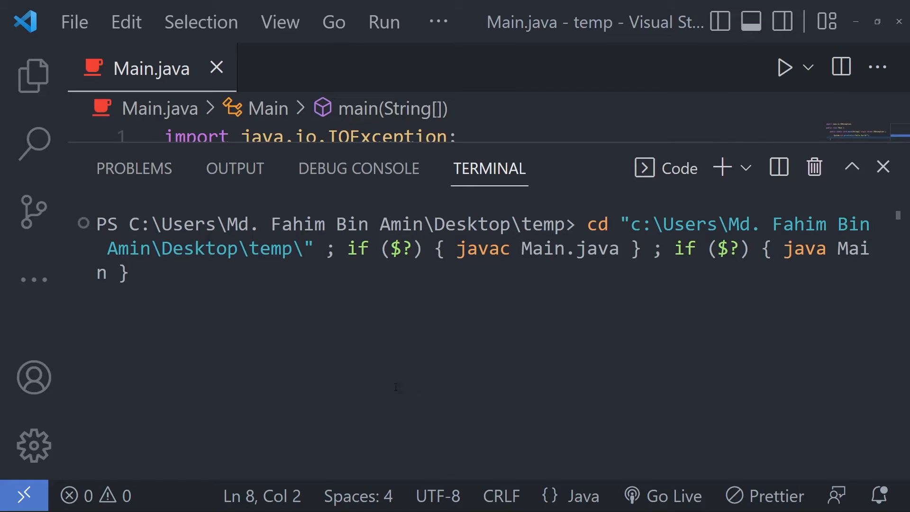
mouse_move(199, 331)
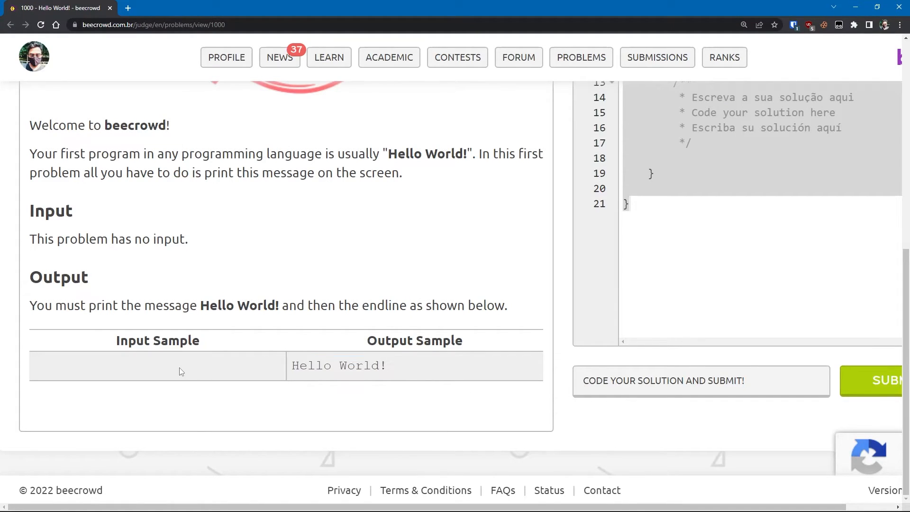
mouse_move(188, 367)
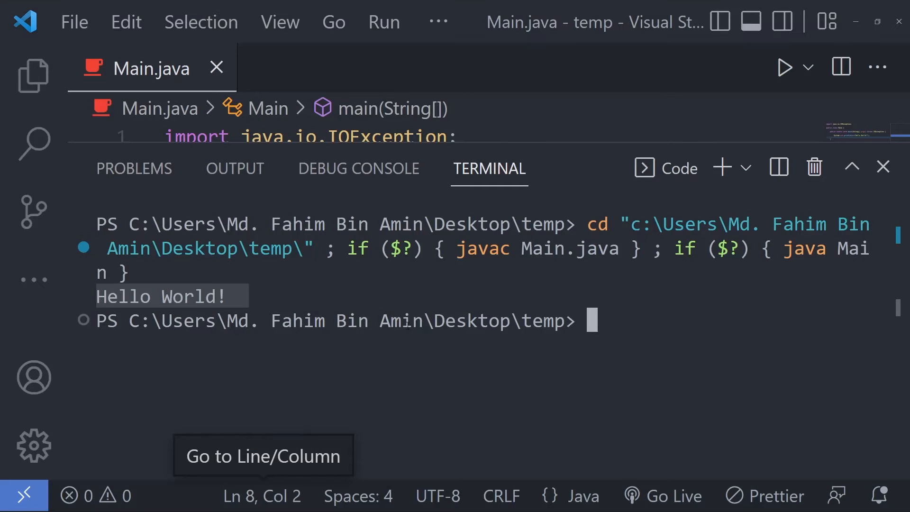
click(882, 168)
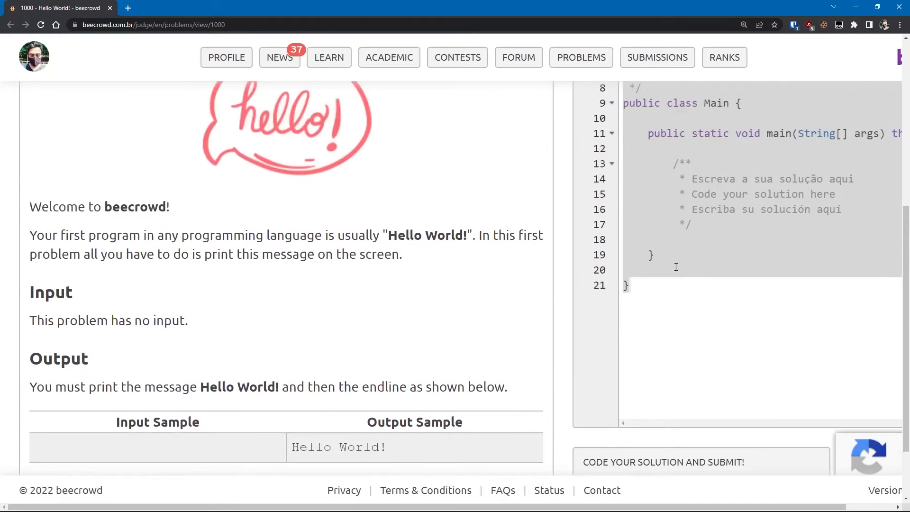
Step: Submit the Java 14 Hello World code and dismiss the 'Code received' notice
scroll(up, 3)
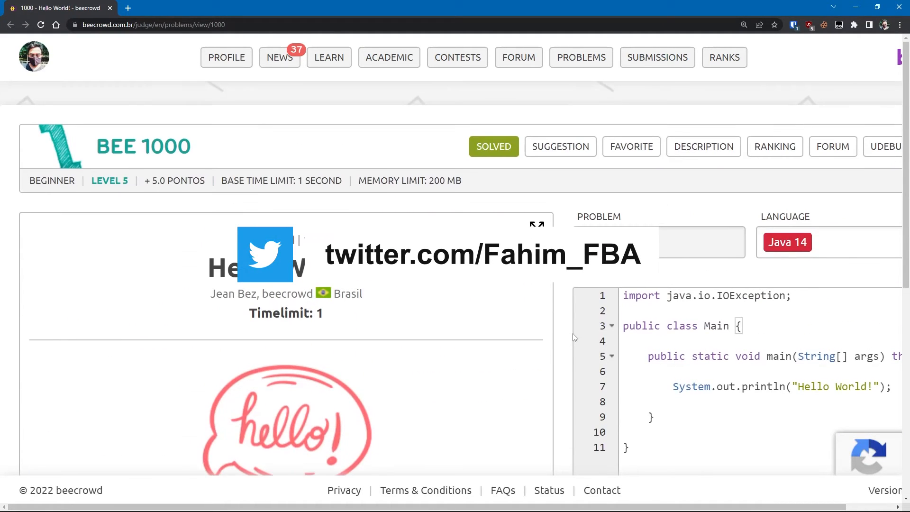
scroll(down, 3)
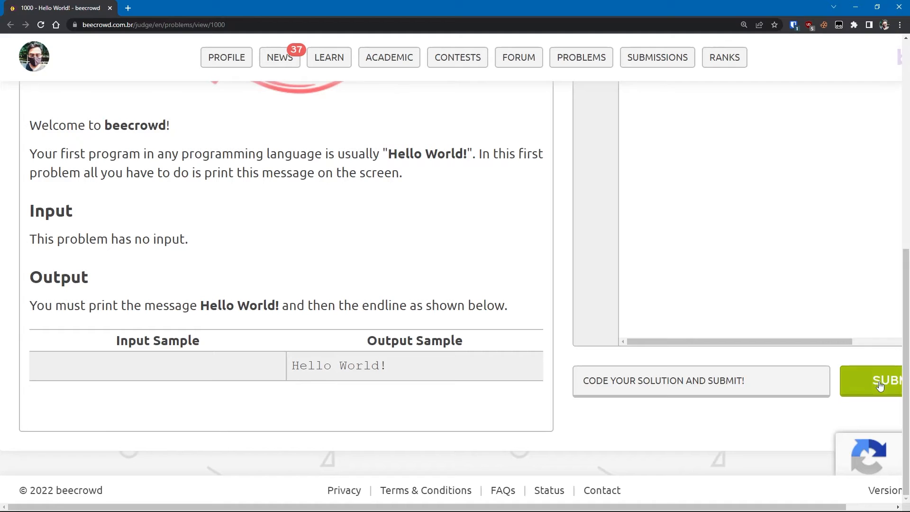
click(881, 380)
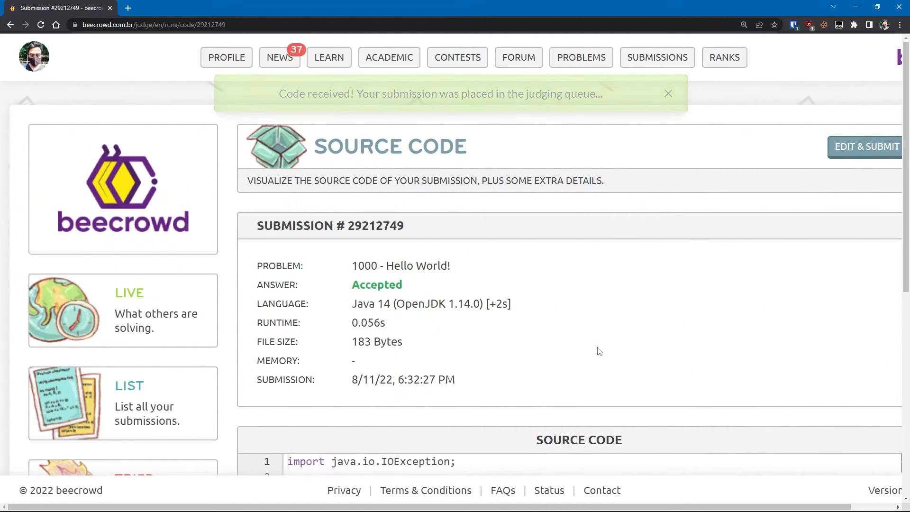
click(668, 93)
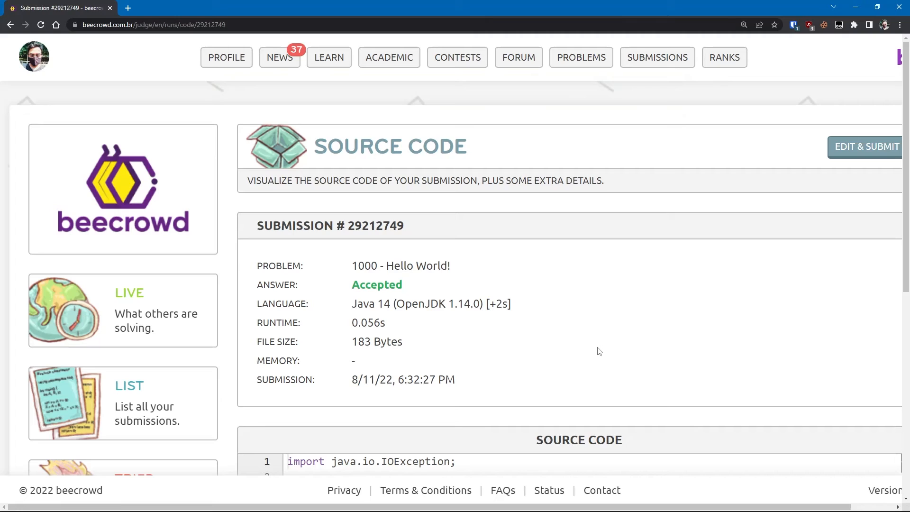